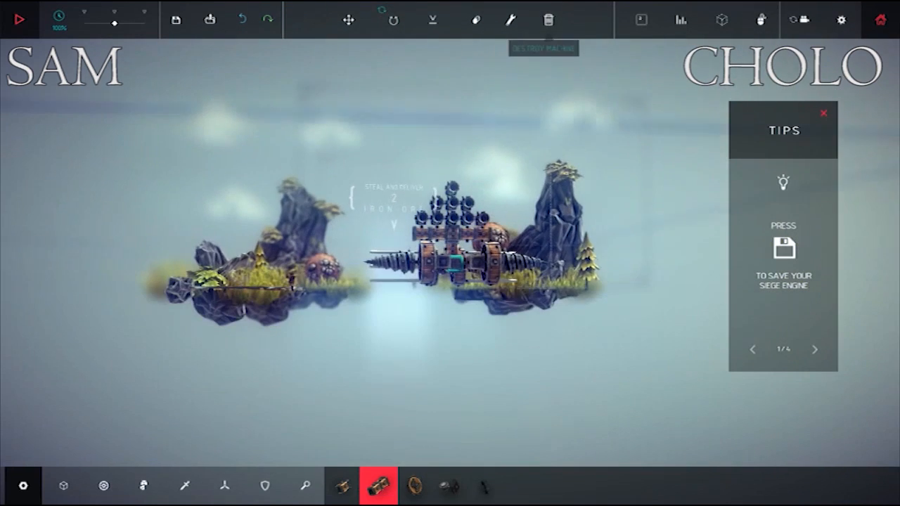
# Open the level and pick the Grabber from the Armour blocks for the rear axle.
pyautogui.click(476, 20)
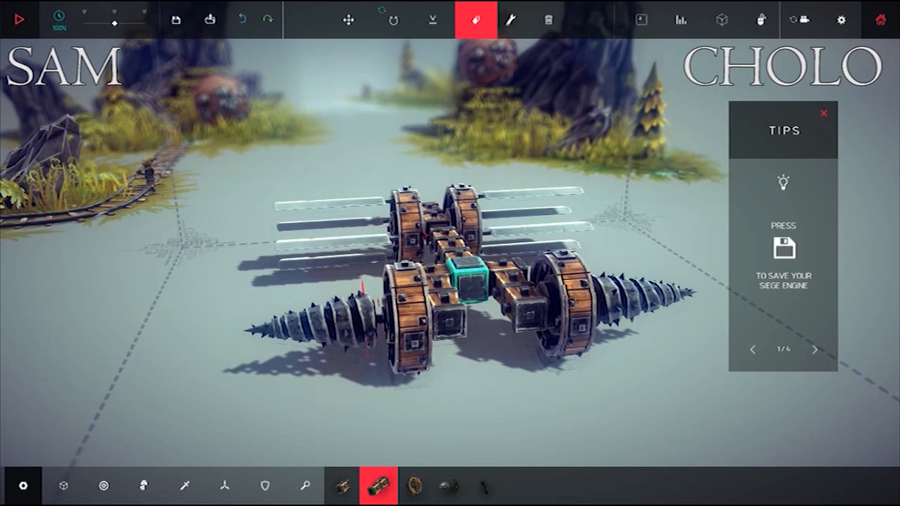
pyautogui.click(305, 486)
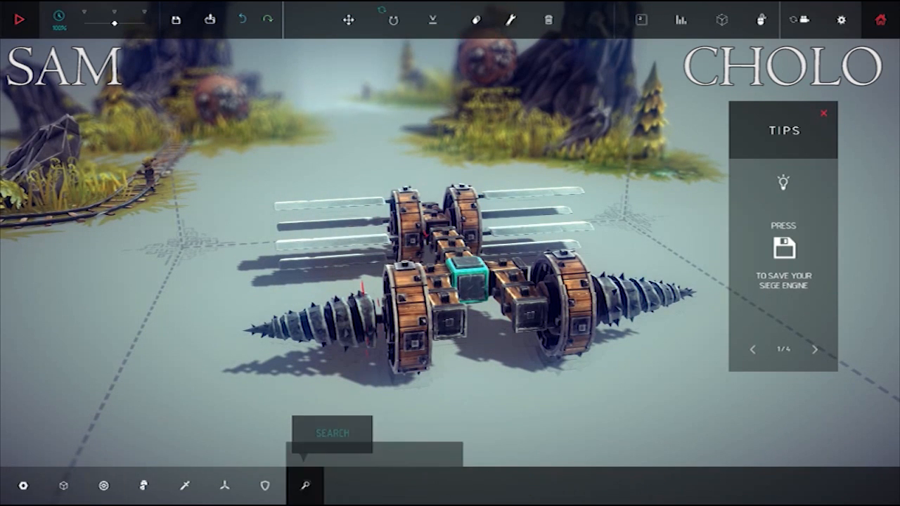
pyautogui.click(265, 486)
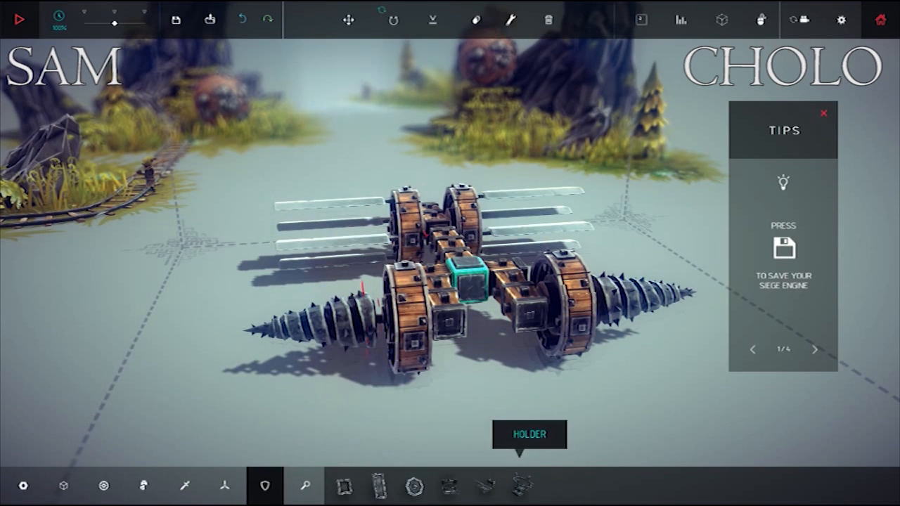
pyautogui.click(523, 485)
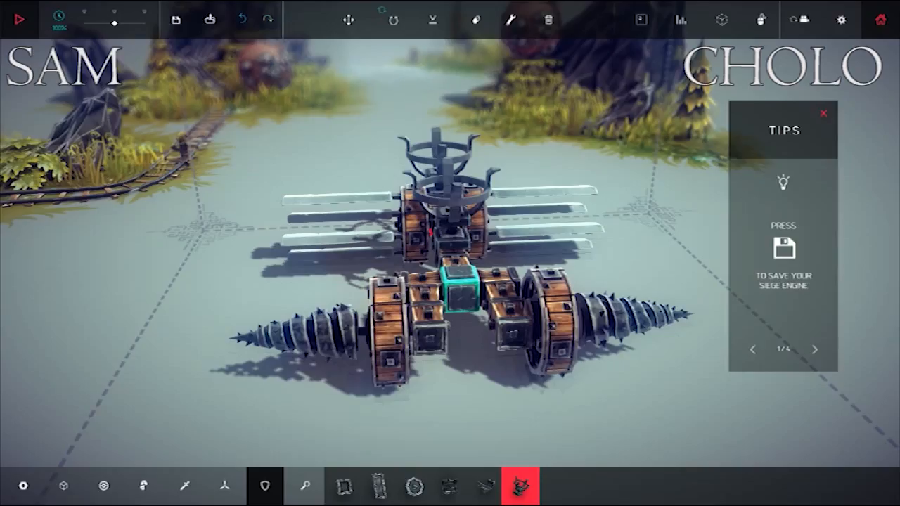
# Extend the chassis with wooden blocks between the front and rear axles.
pyautogui.click(19, 19)
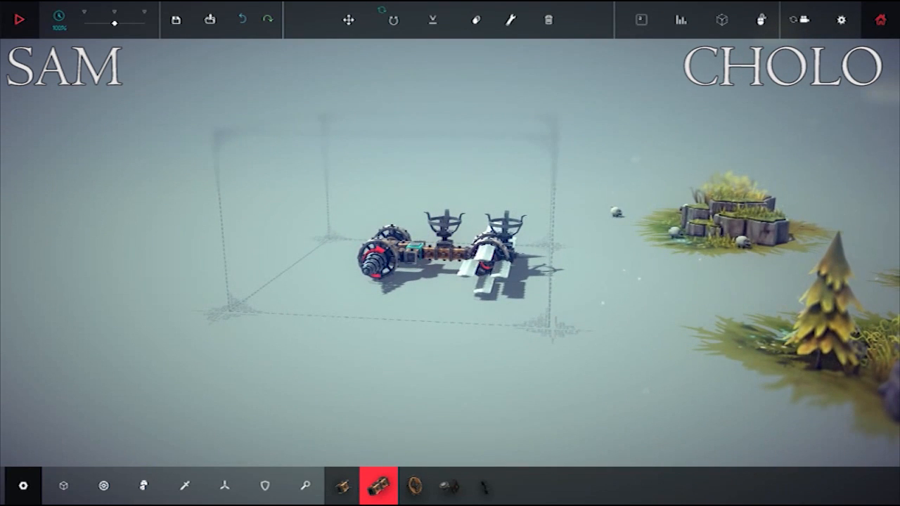
# Stack Wooden Blocks up from the chassis centre into a column with horizontal arms.
pyautogui.click(475, 20)
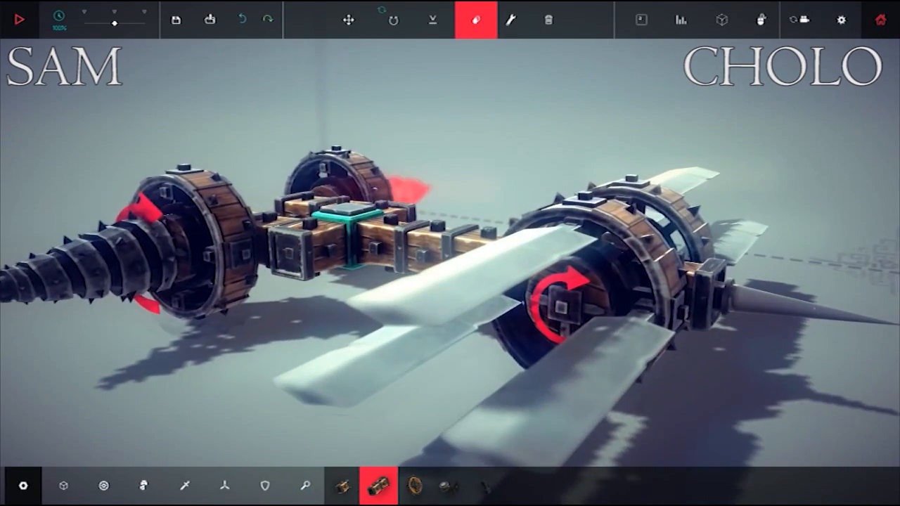
pyautogui.click(476, 19)
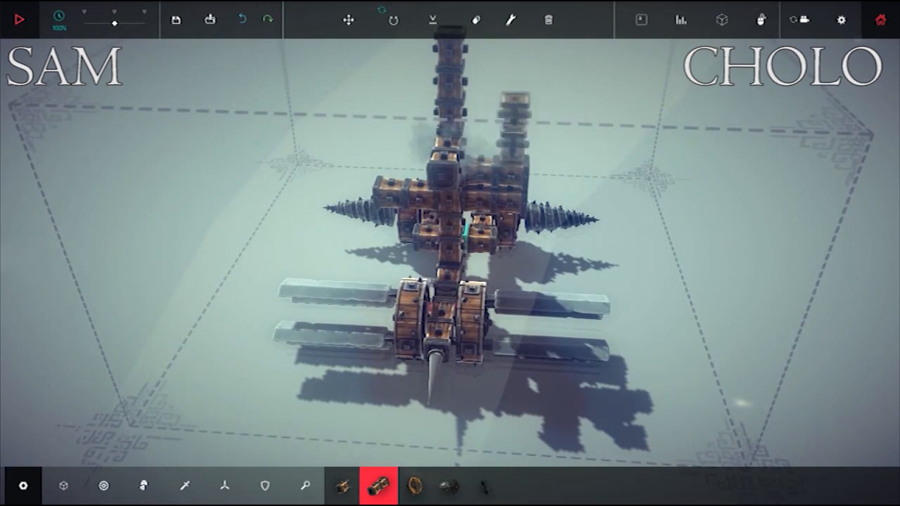
# Erase surplus tower blocks, leaving a column with two wide crossbars.
pyautogui.click(476, 20)
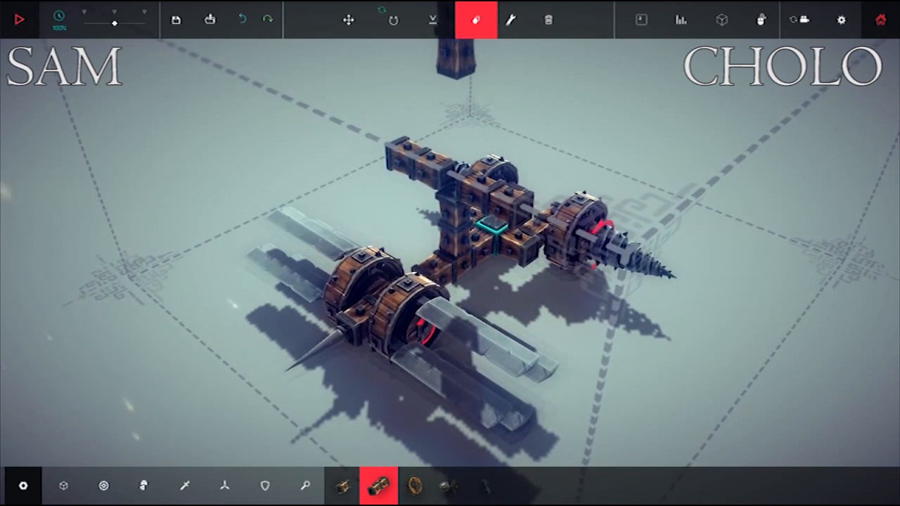
pyautogui.click(476, 20)
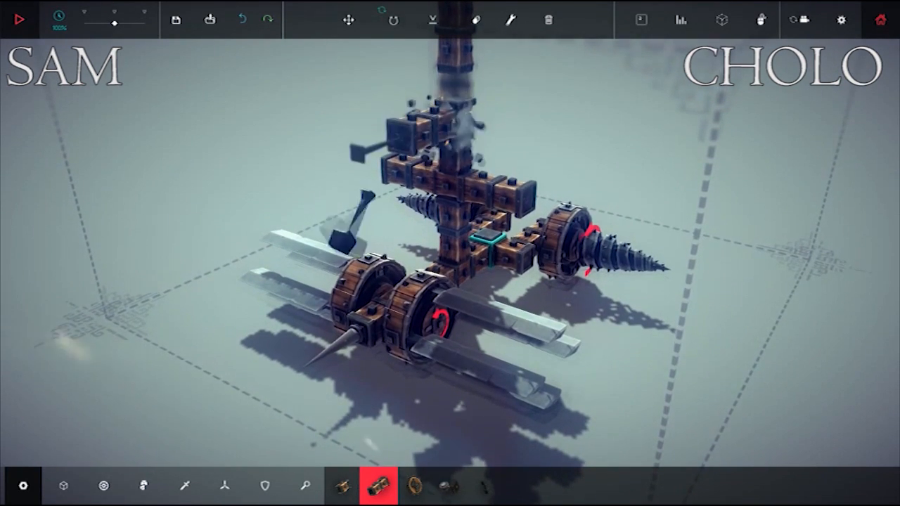
pyautogui.click(476, 20)
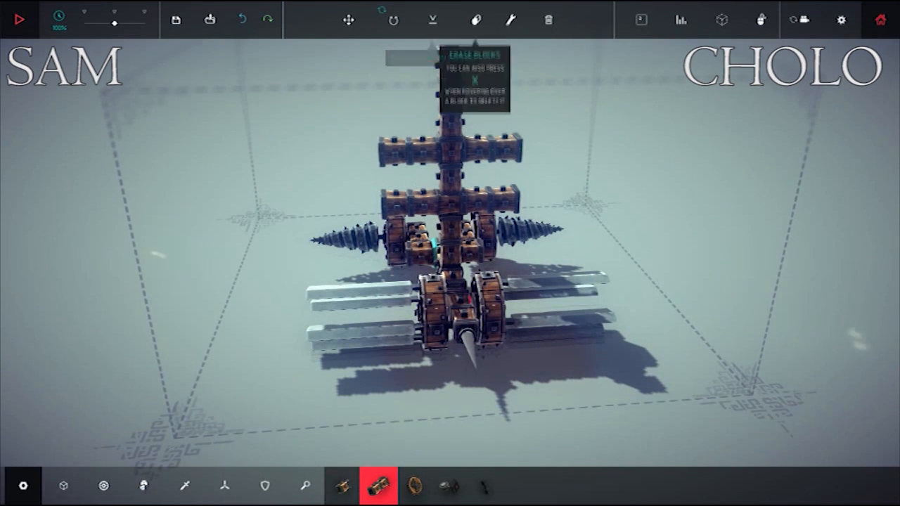
pyautogui.click(476, 20)
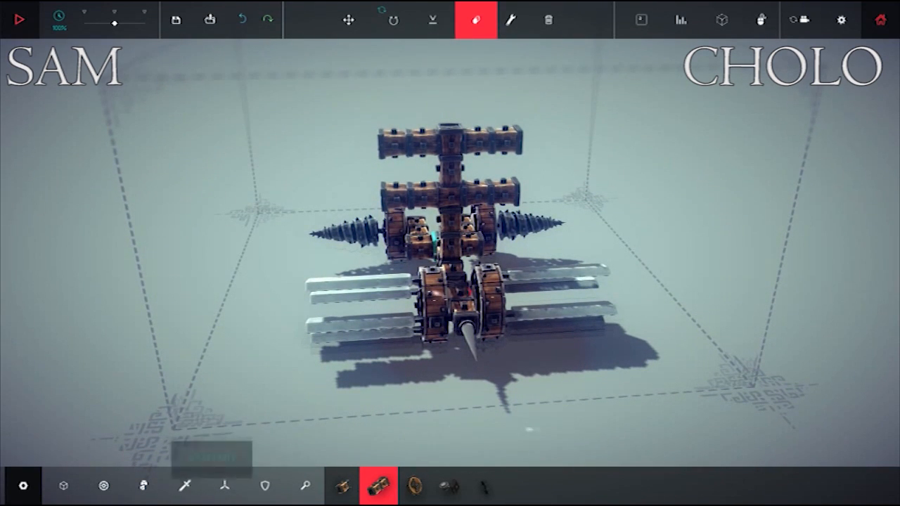
pyautogui.click(184, 486)
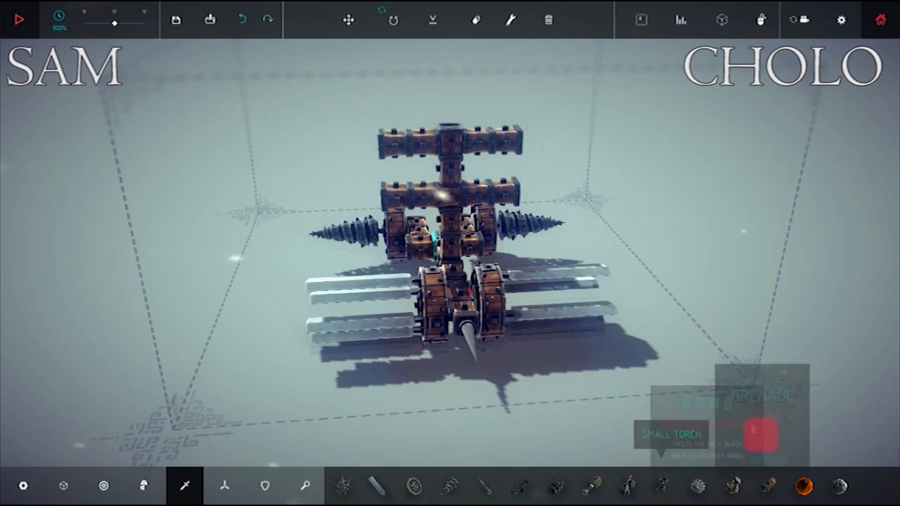
# Place spike blocks across the tower's upper crossbars.
pyautogui.click(766, 485)
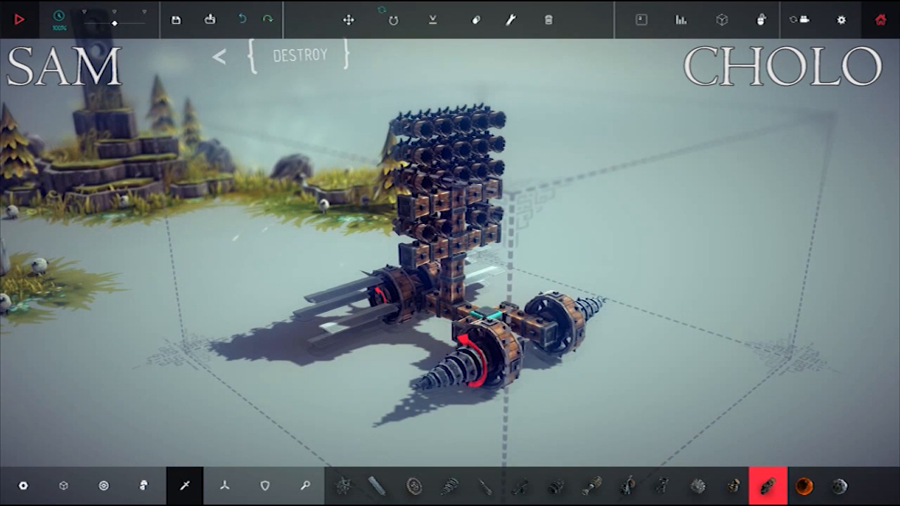
pyautogui.click(19, 19)
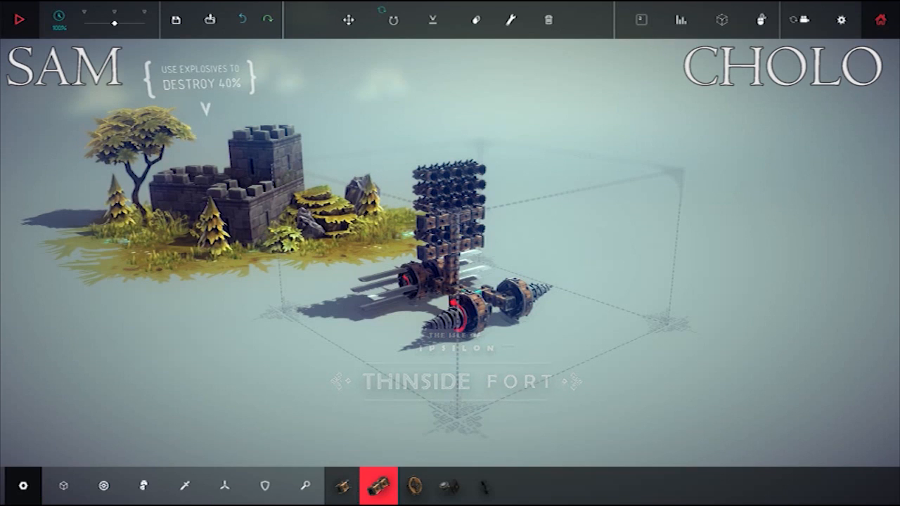
pyautogui.click(19, 19)
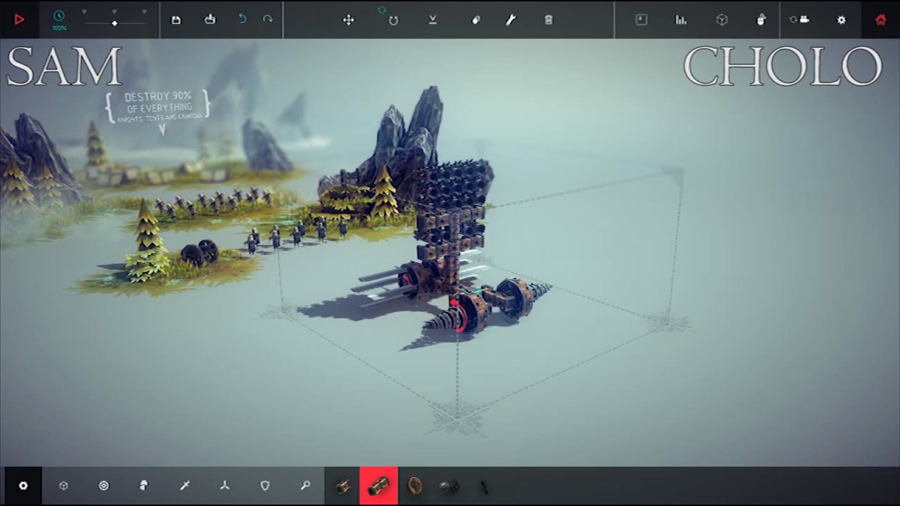
pyautogui.click(19, 19)
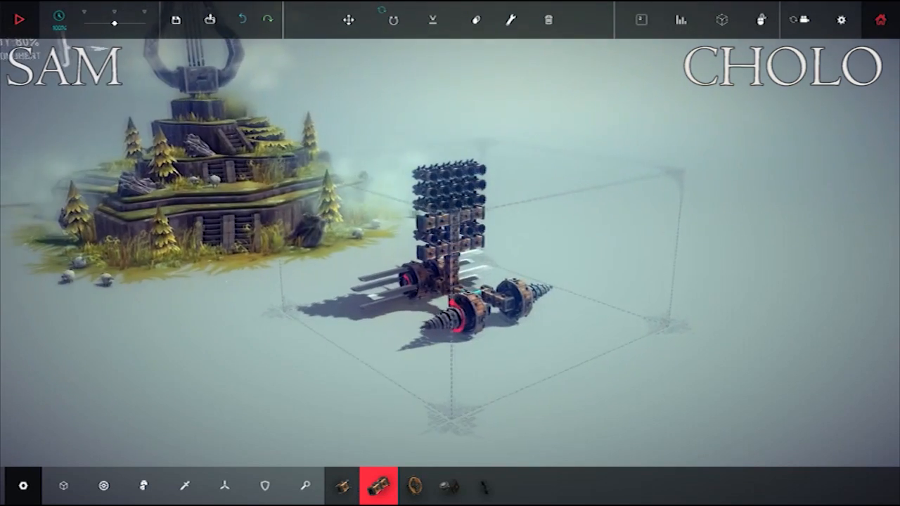
# Swap the front drills for standard Locomotion Wheels.
pyautogui.click(478, 20)
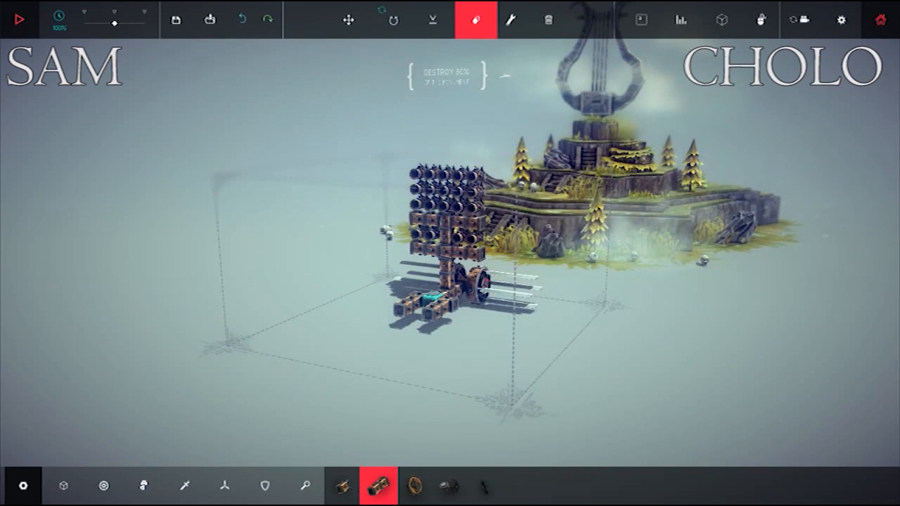
pyautogui.click(414, 486)
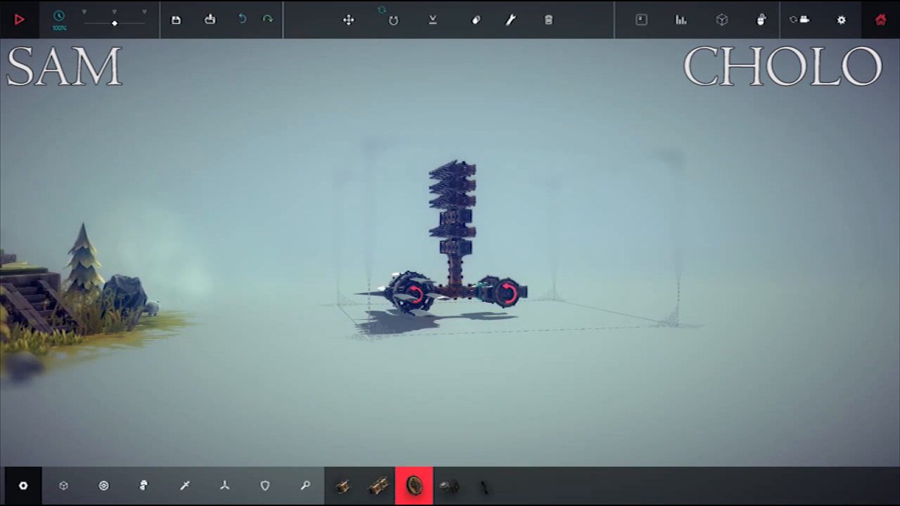
pyautogui.click(19, 19)
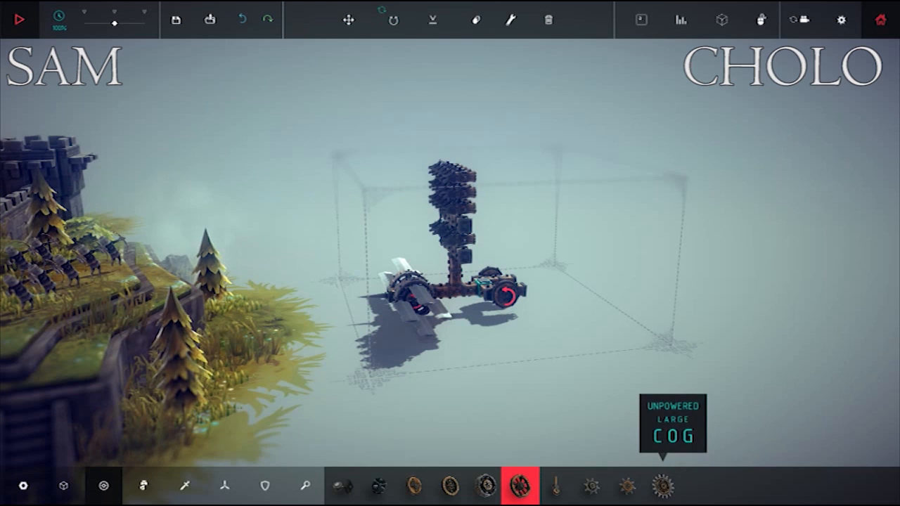
# Add a large unpowered cog and adjust blocks with the erase and move tools.
pyautogui.click(661, 485)
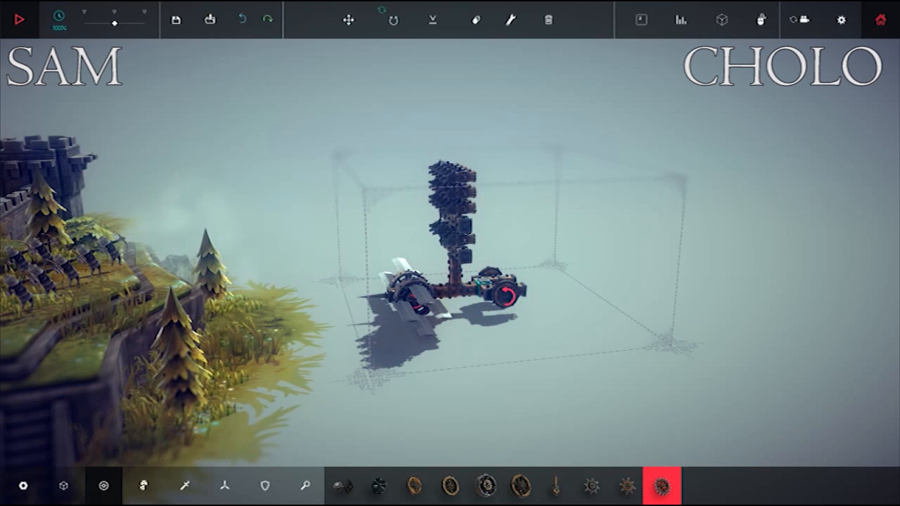
pyautogui.click(476, 19)
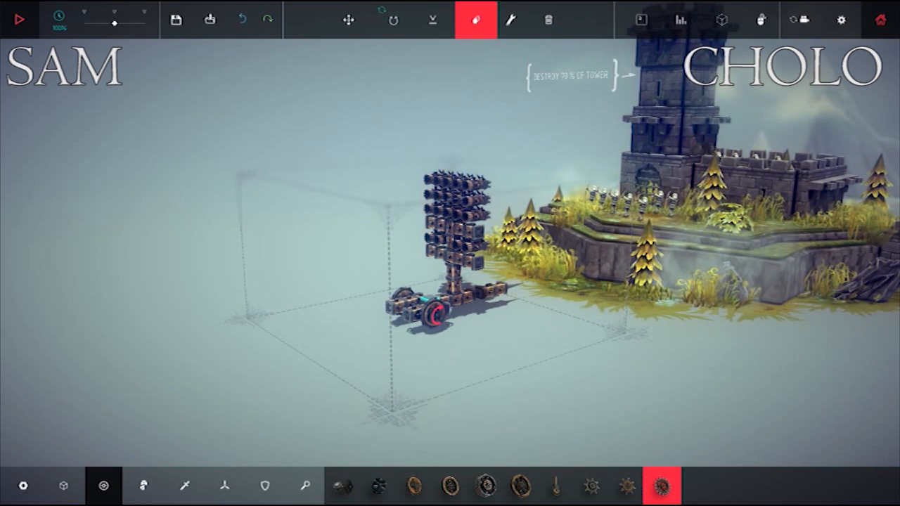
pyautogui.click(348, 20)
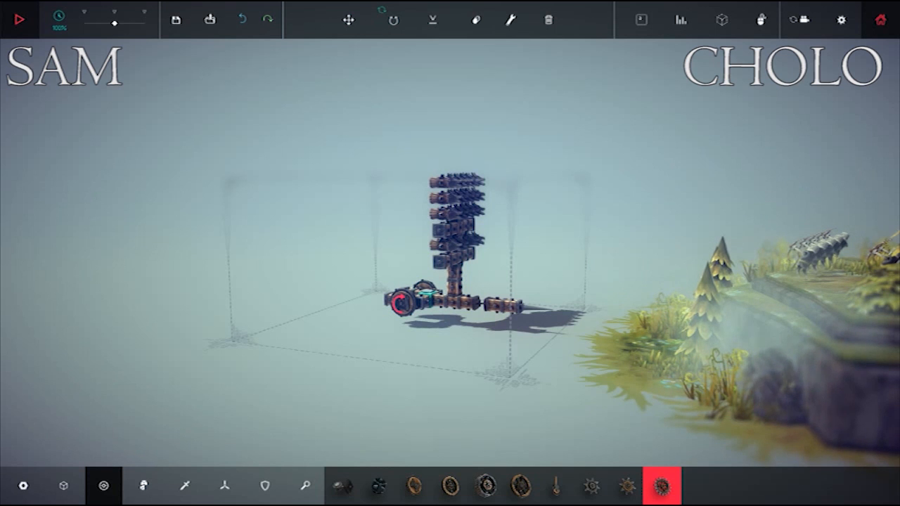
pyautogui.click(475, 19)
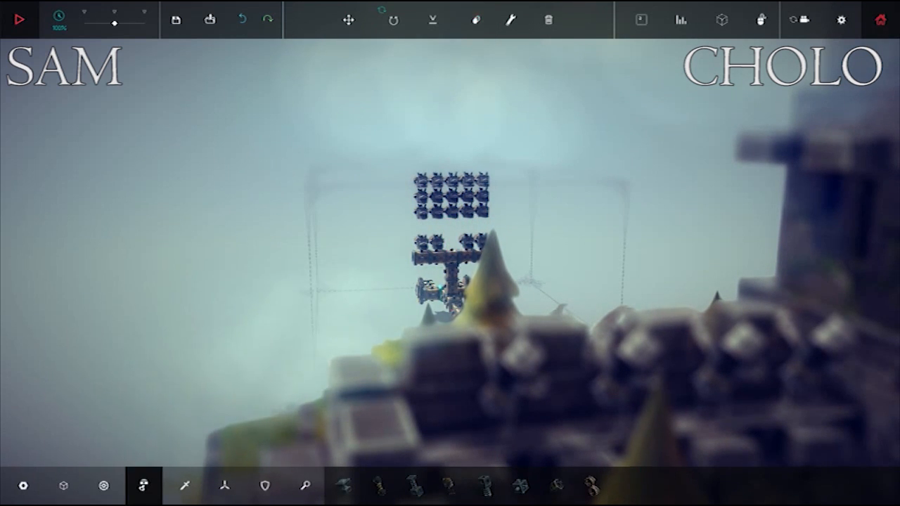
pyautogui.moveTo(63, 485)
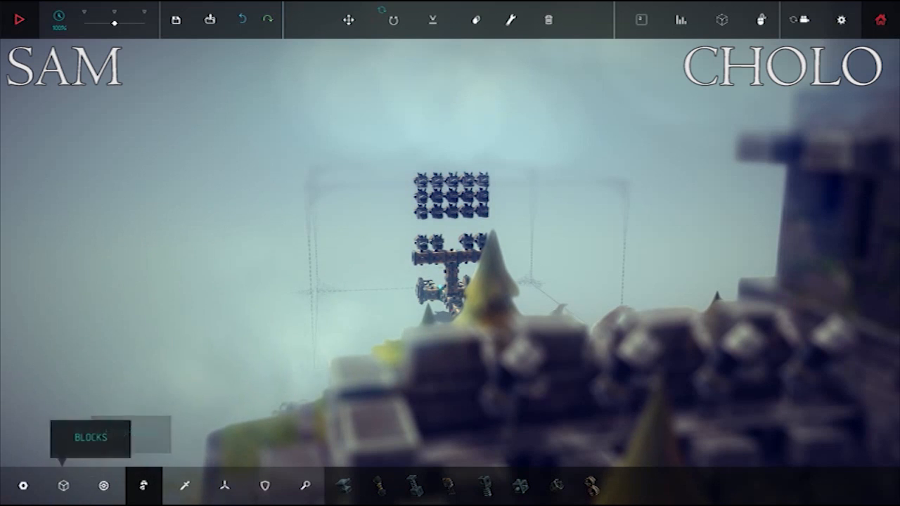
# Place the flamethrower grid atop the column, erasing and moving misplaced blocks.
pyautogui.click(185, 486)
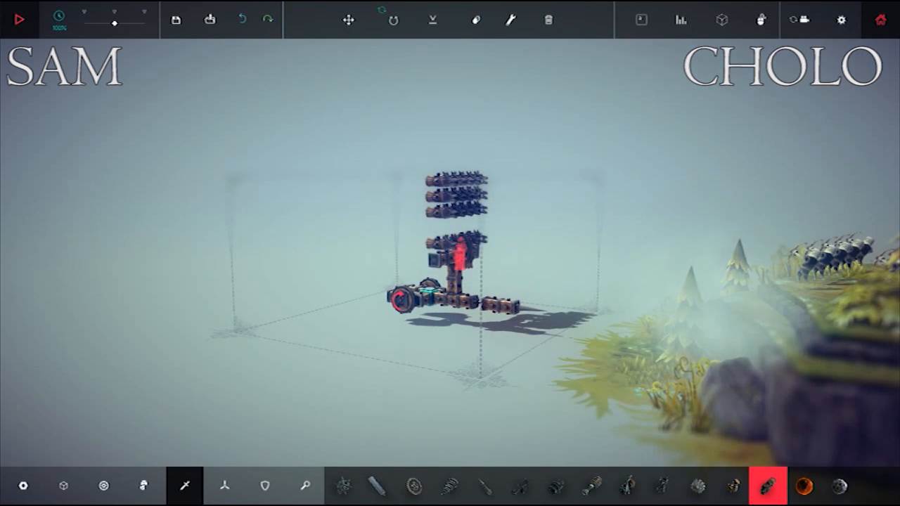
pyautogui.click(476, 19)
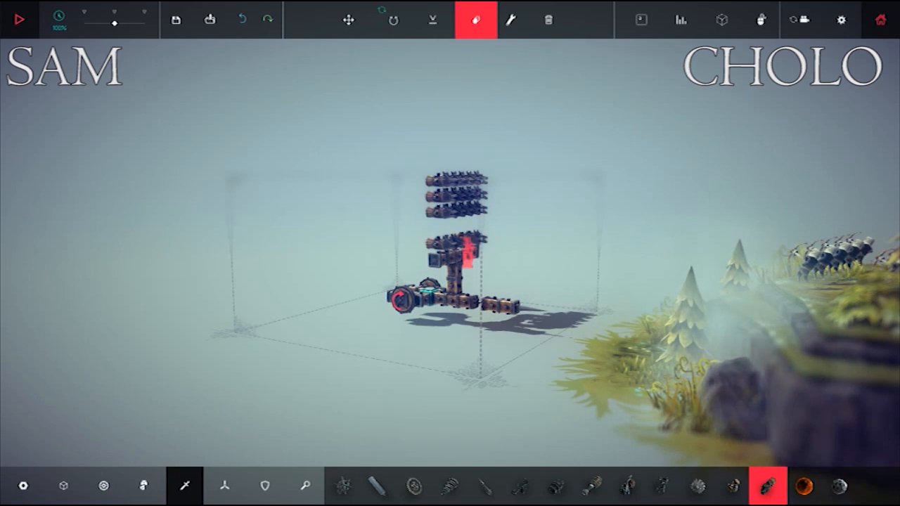
pyautogui.click(476, 20)
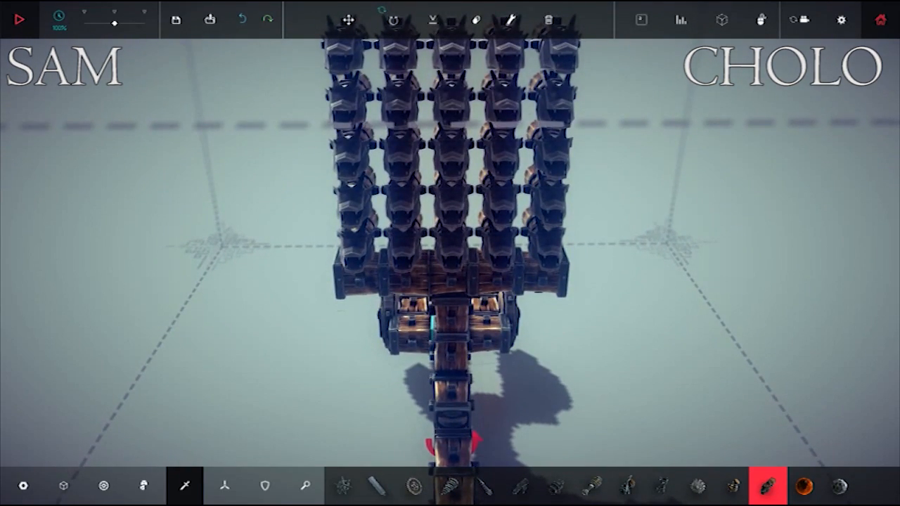
pyautogui.click(475, 20)
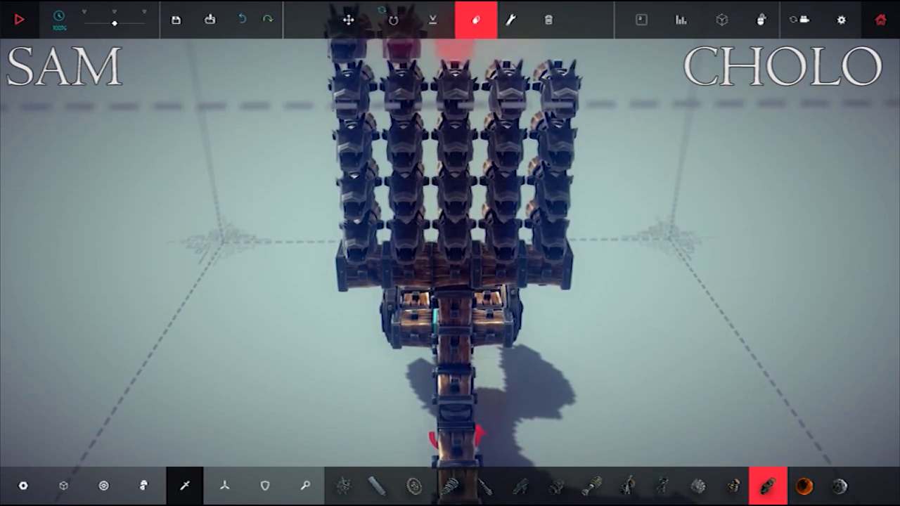
pyautogui.click(347, 19)
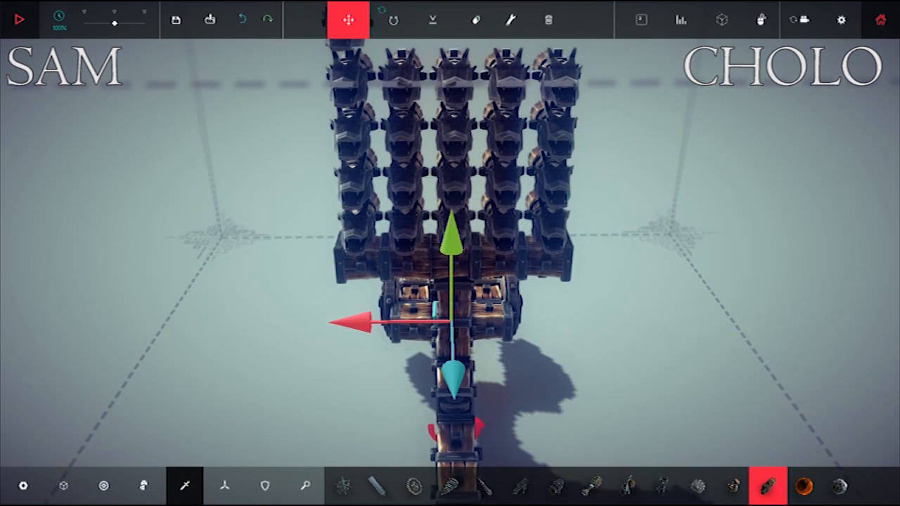
pyautogui.click(476, 19)
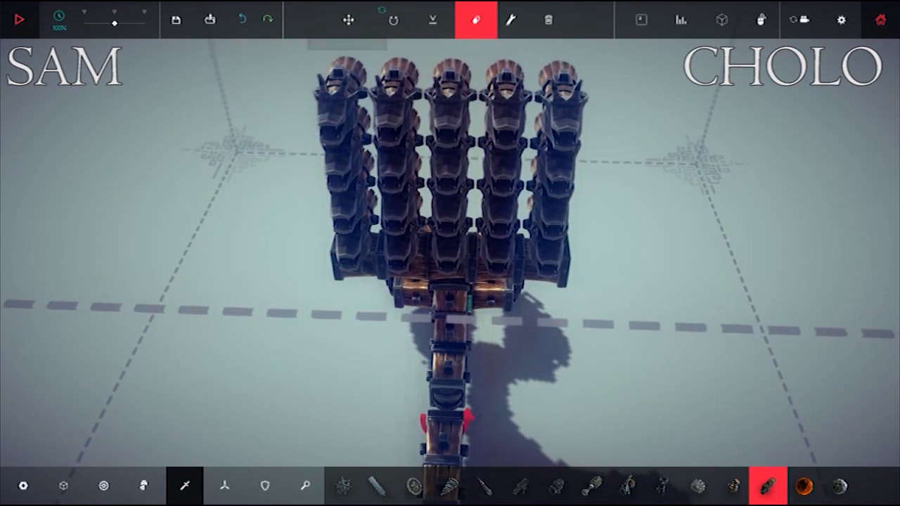
pyautogui.click(348, 20)
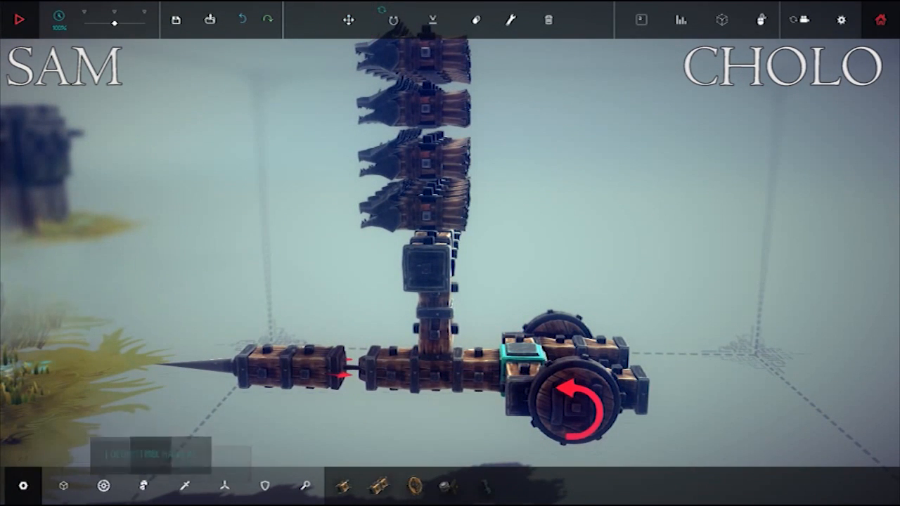
# Fit two large spiked powered cogs at the front and start a test run.
pyautogui.click(103, 486)
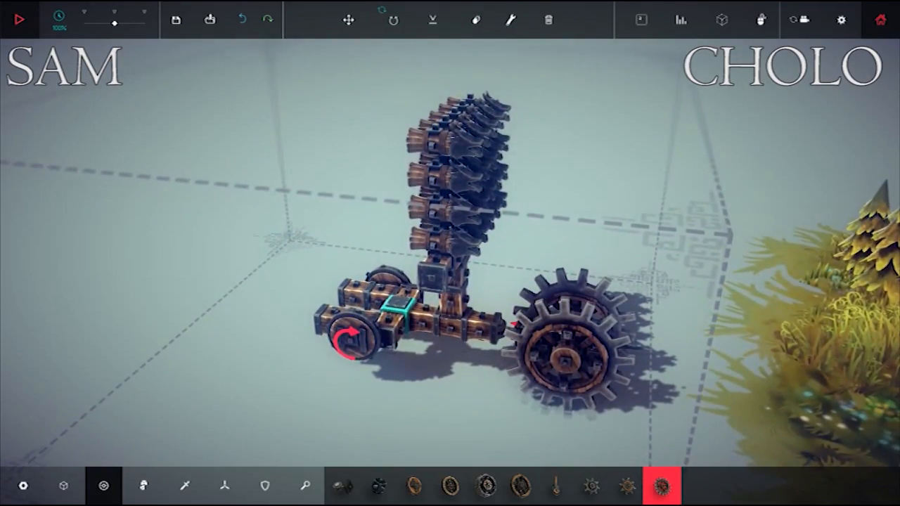
pyautogui.click(19, 19)
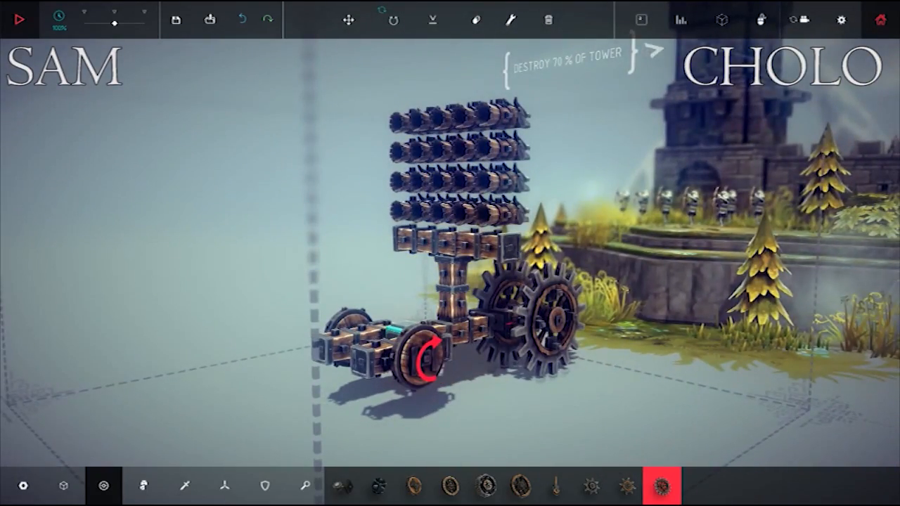
pyautogui.click(19, 19)
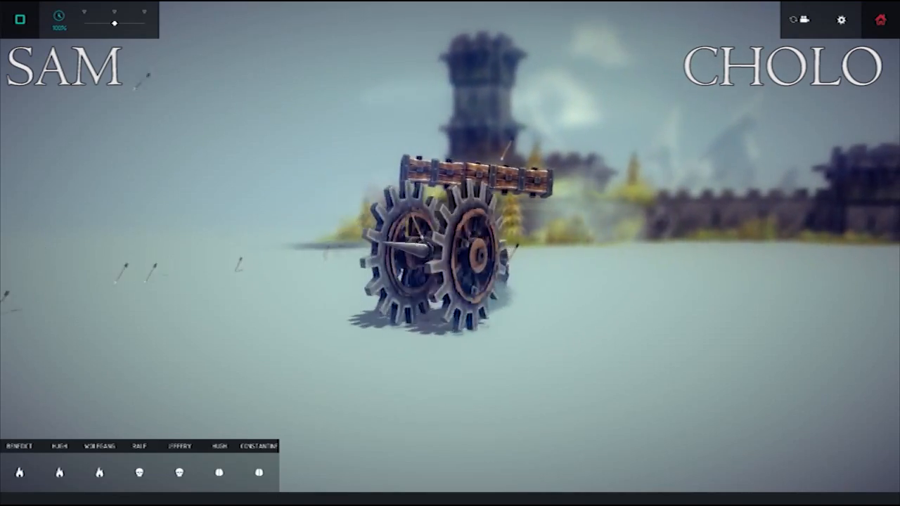
# Rerun the cart into the tower until Zone Conquered, then move to the next zone.
pyautogui.click(19, 19)
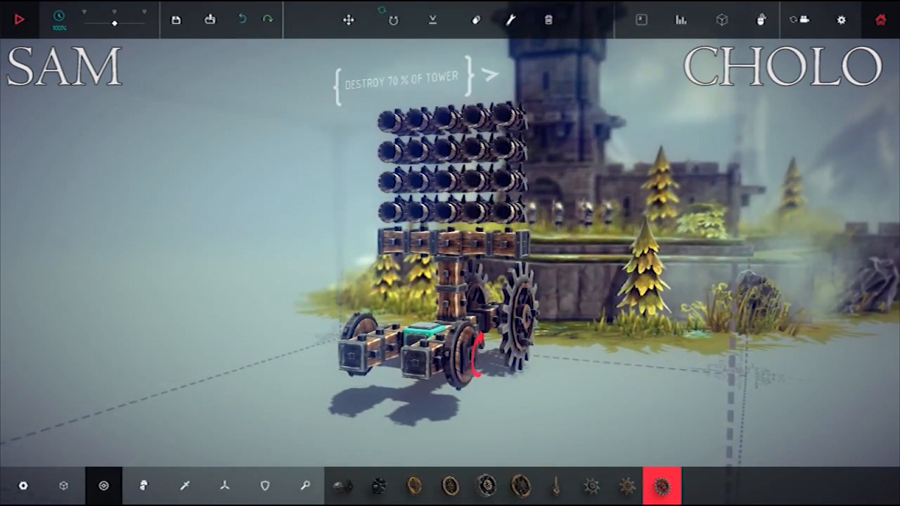
pyautogui.click(20, 20)
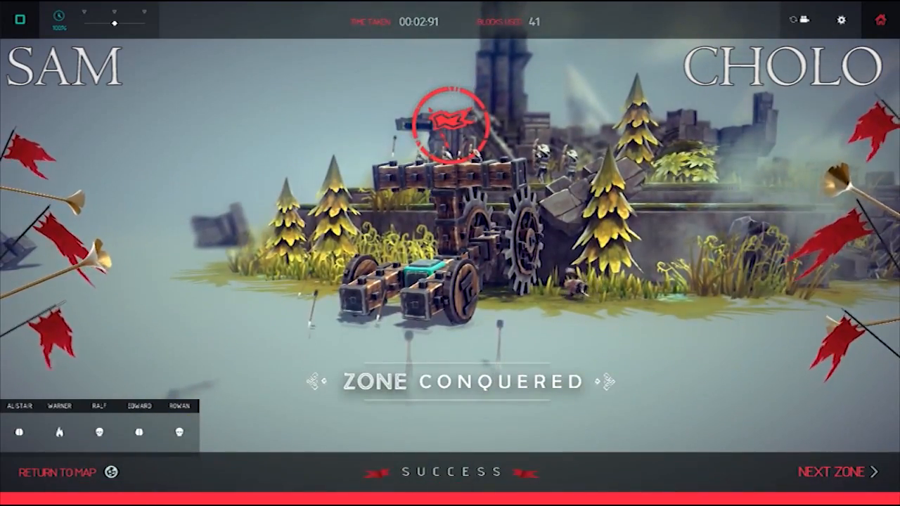
pyautogui.click(831, 473)
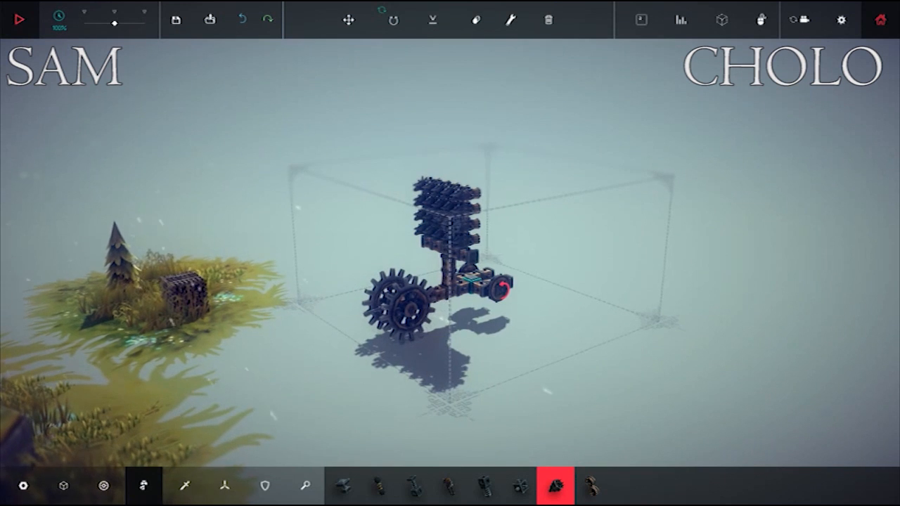
pyautogui.moveTo(554, 486)
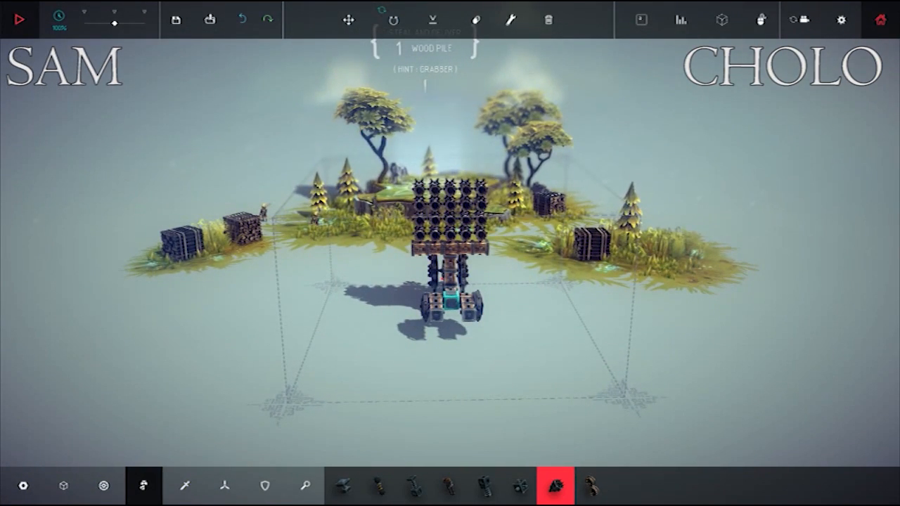
# Load the wood-delivery level and erase the old cannon cart down to the starting block.
pyautogui.click(19, 19)
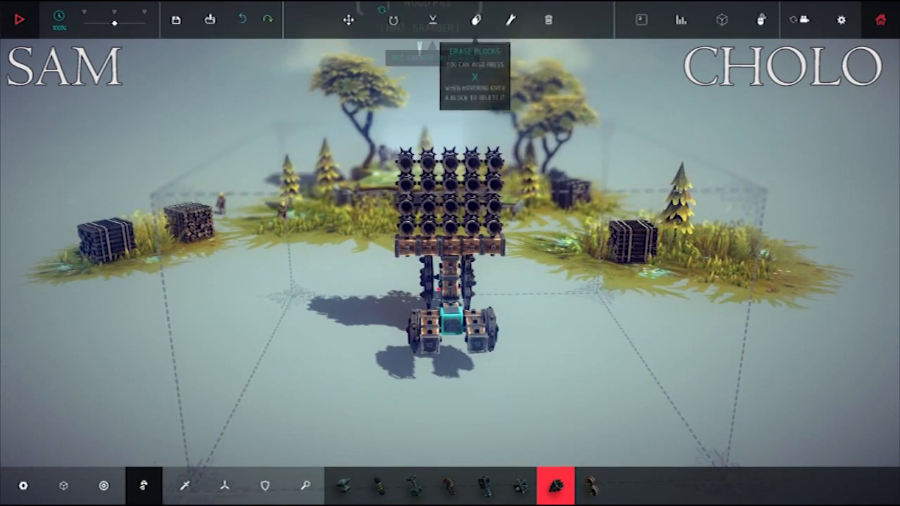
pyautogui.click(476, 19)
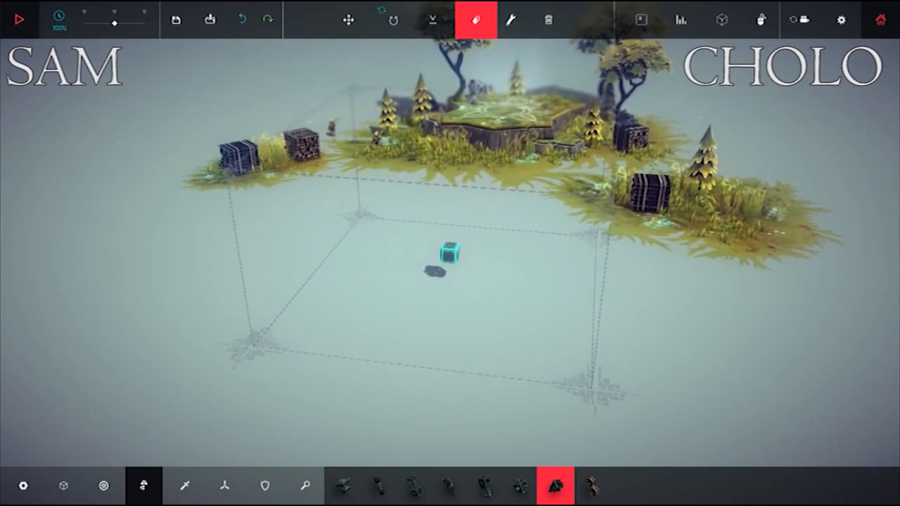
# Drag the lone starting block to a new spot with the Translate tool.
pyautogui.click(348, 20)
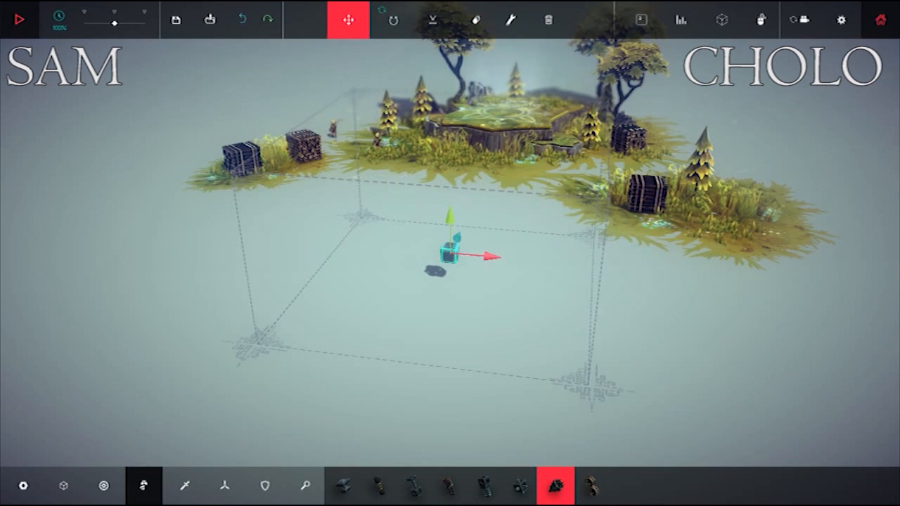
pyautogui.moveTo(447, 256); pyautogui.dragTo(447, 137)
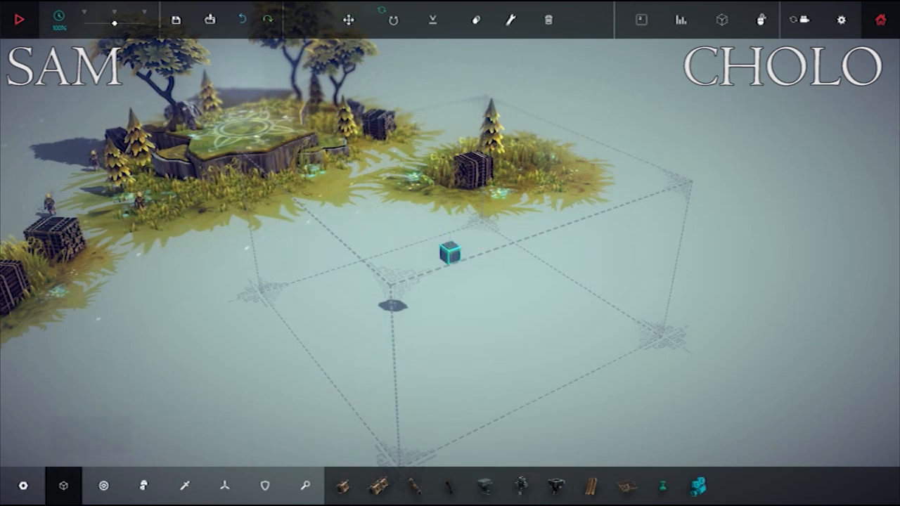
# Lay wooden blocks into an H frame and select the Powered Medium Cog.
pyautogui.click(378, 486)
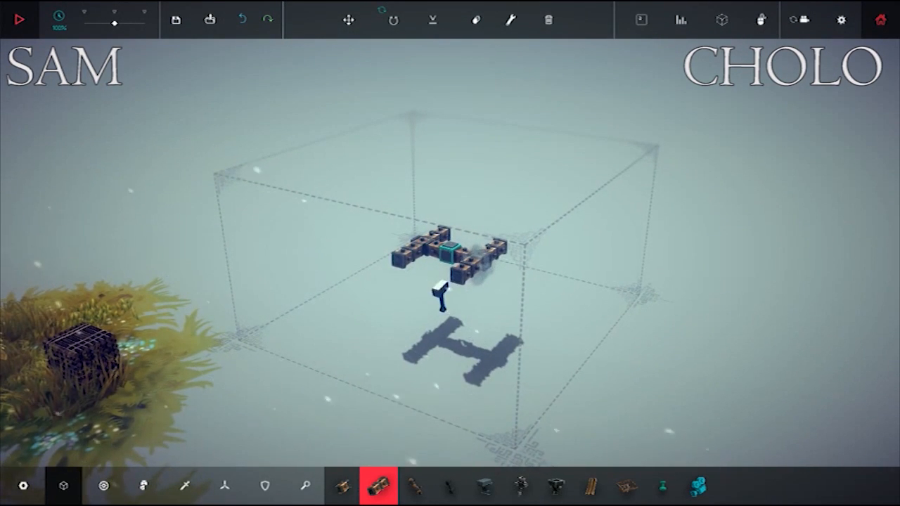
pyautogui.click(103, 486)
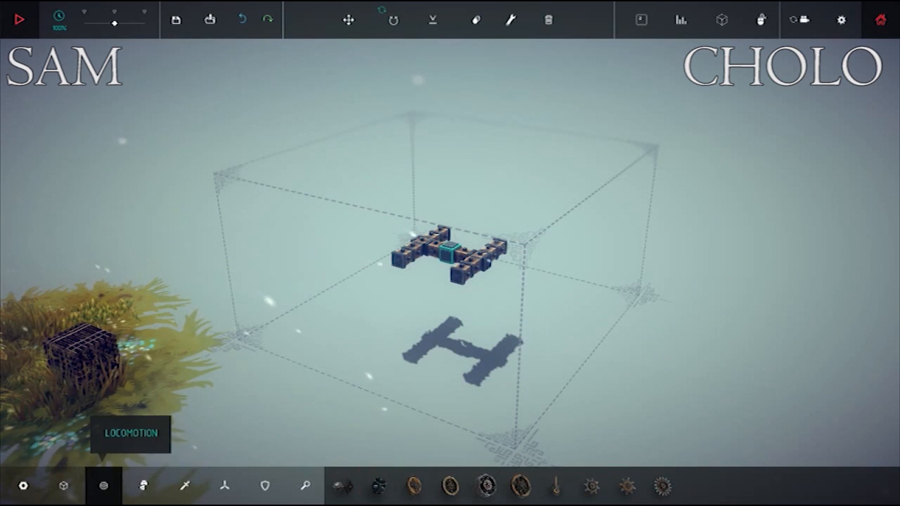
pyautogui.moveTo(486, 486)
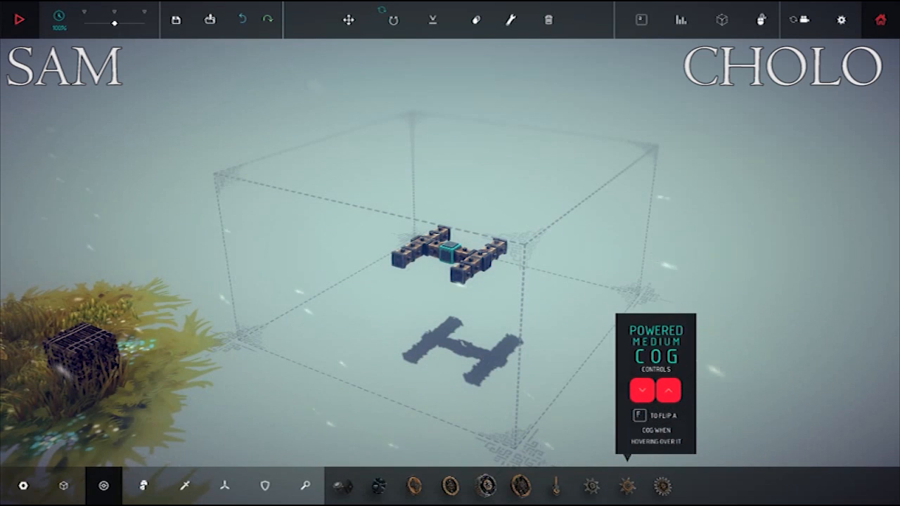
pyautogui.click(626, 485)
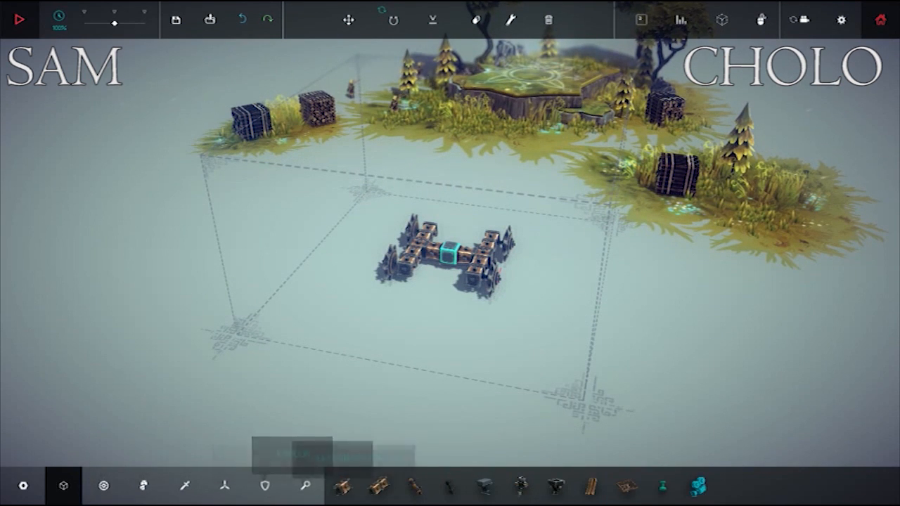
# Raise a wooden column from the centre of the H frame.
pyautogui.click(343, 486)
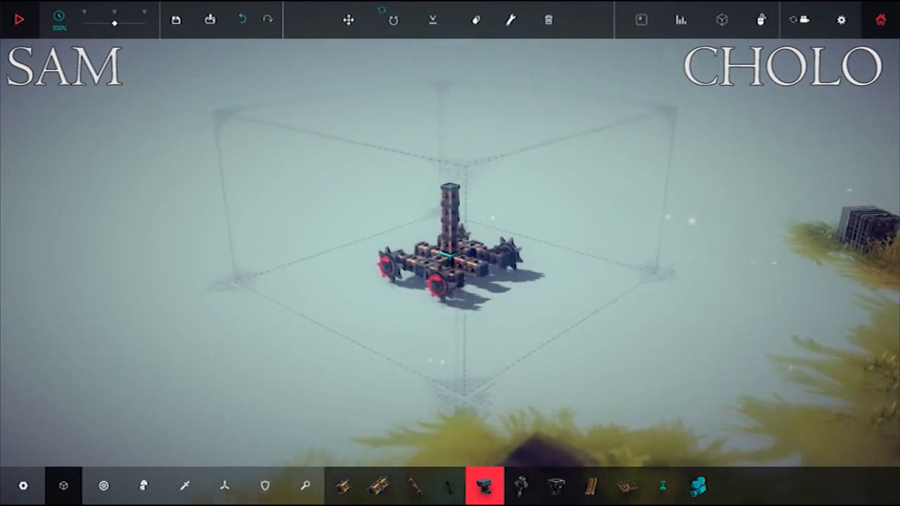
pyautogui.click(520, 486)
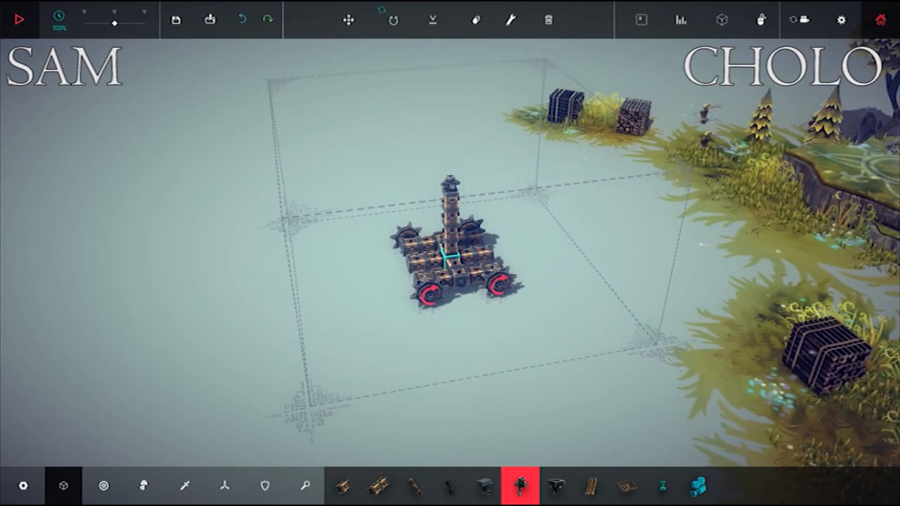
pyautogui.click(378, 486)
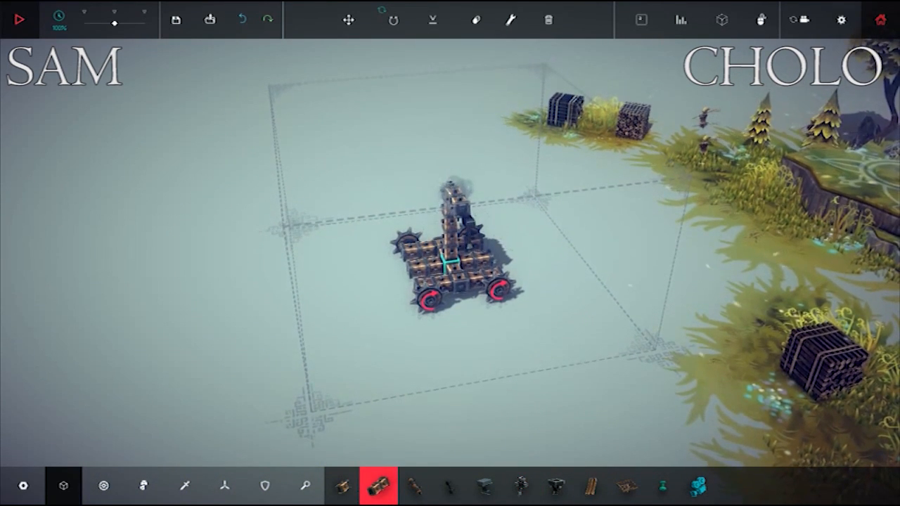
# Test-run the cart, then stop and add a block near the tower top.
pyautogui.click(19, 19)
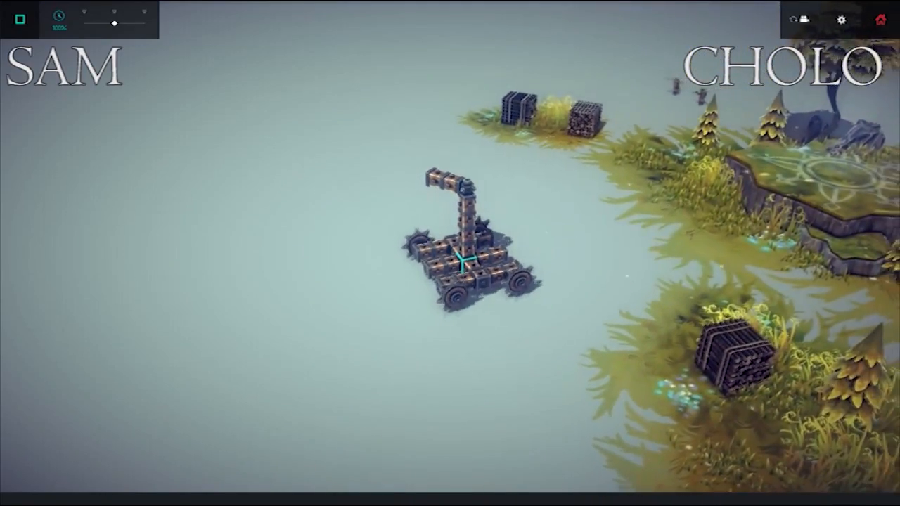
pyautogui.click(19, 19)
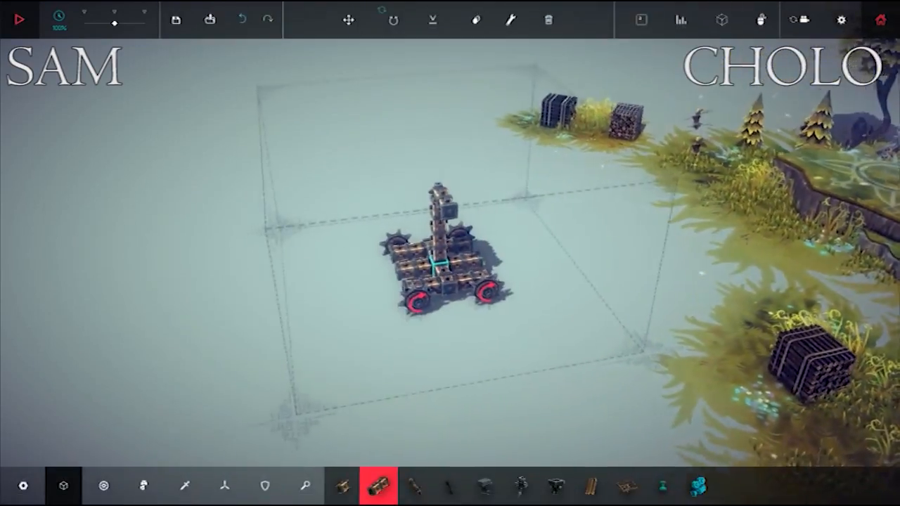
pyautogui.click(476, 20)
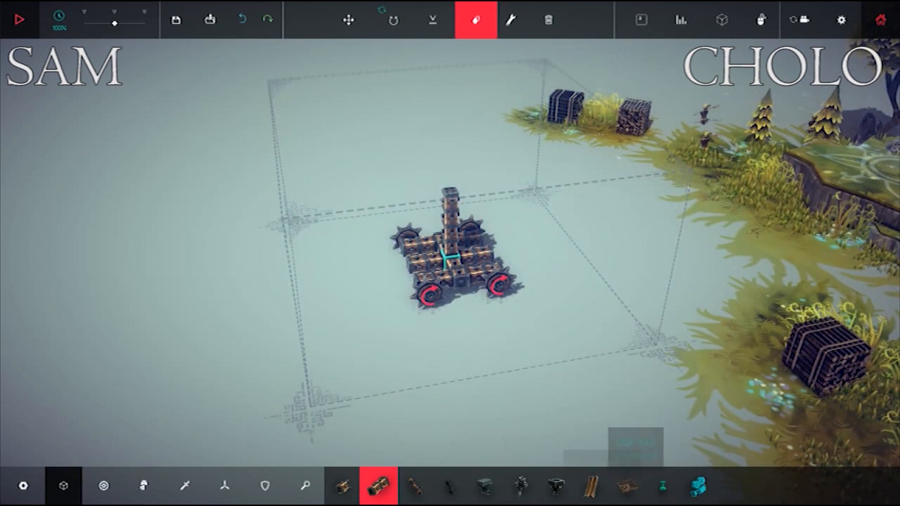
pyautogui.moveTo(591, 485)
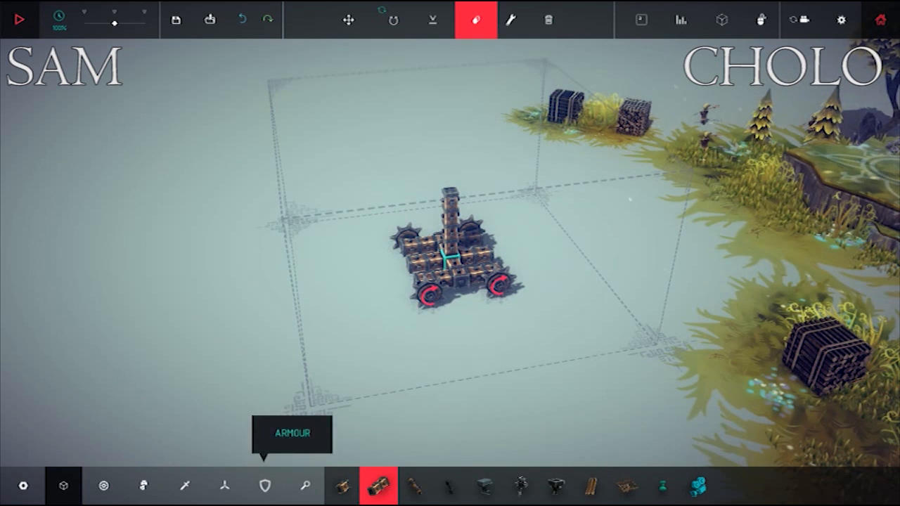
# Erase the top tower block, fit a Grabber, and start a test drive.
pyautogui.click(144, 485)
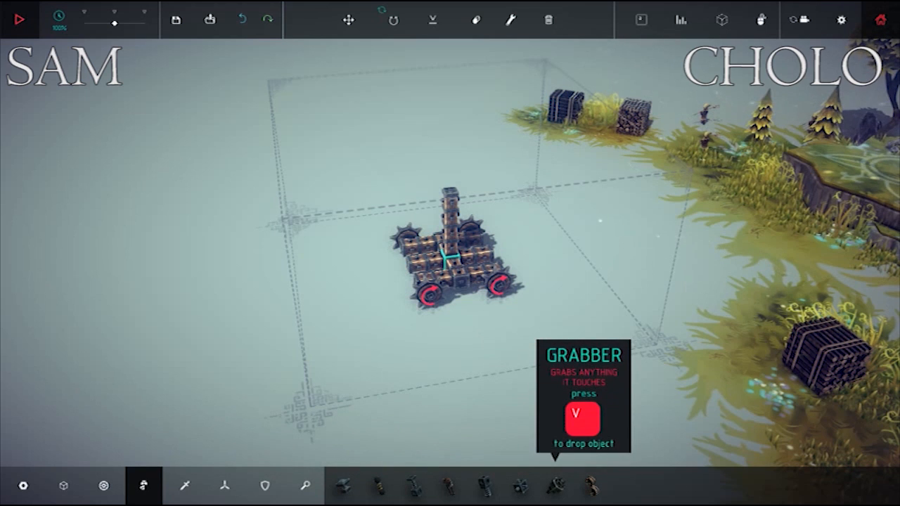
pyautogui.click(555, 486)
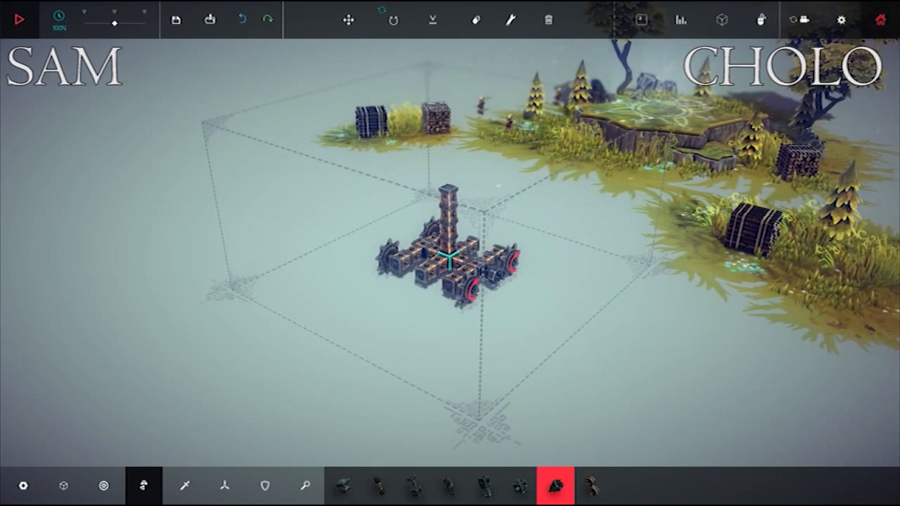
pyautogui.click(19, 19)
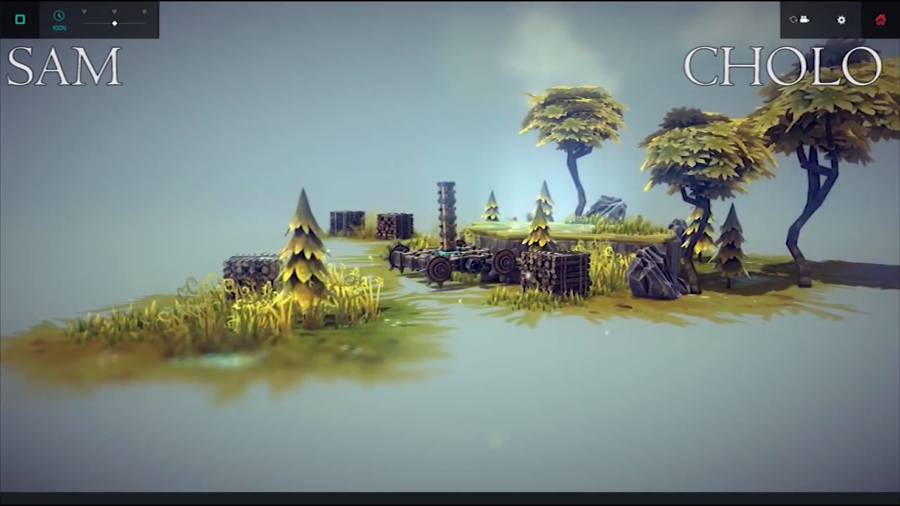
# Stop the test drive and erase the rear wheel and spiked pieces.
pyautogui.click(19, 19)
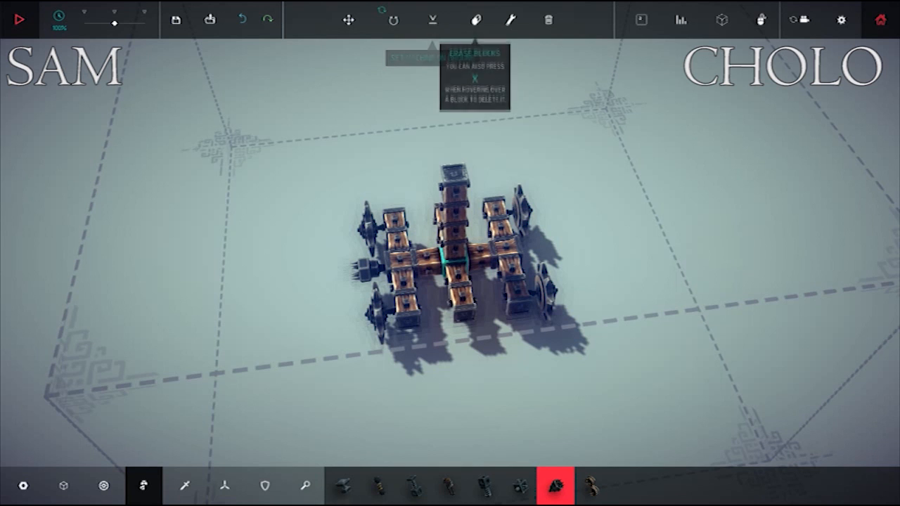
pyautogui.click(476, 20)
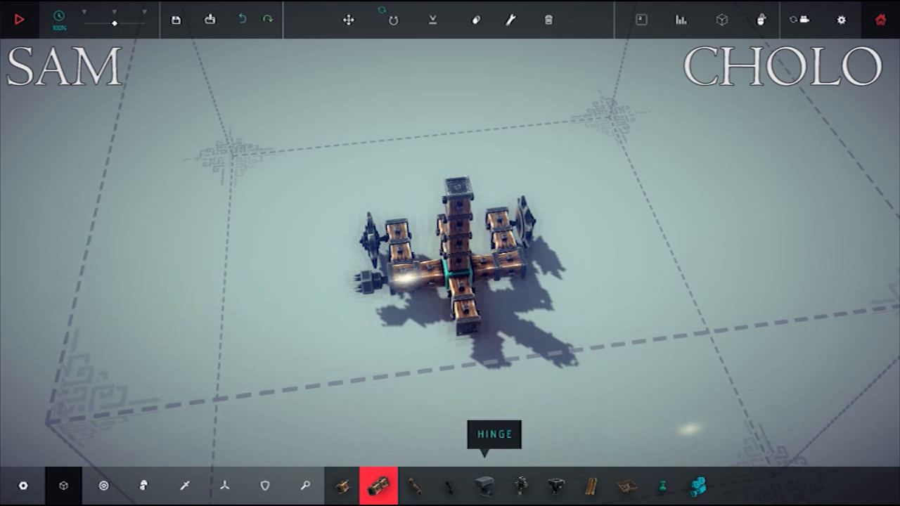
pyautogui.moveTo(520, 485)
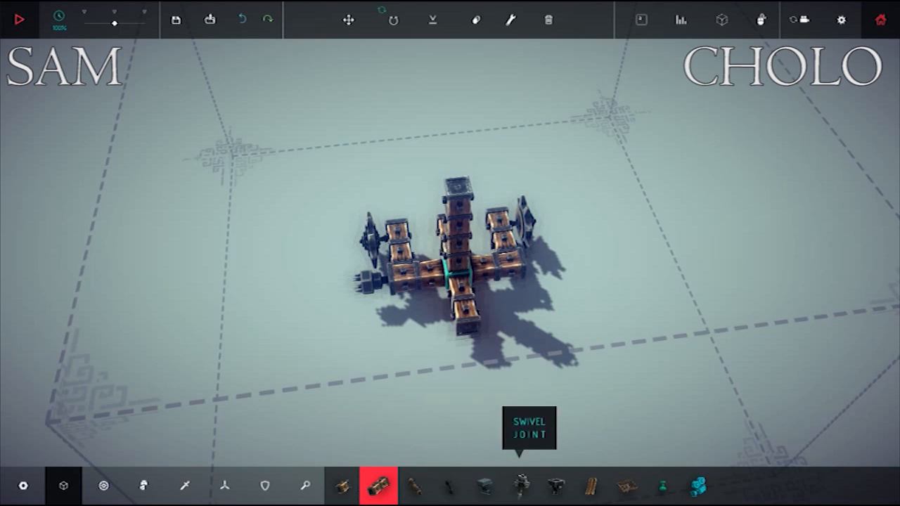
pyautogui.moveTo(144, 485)
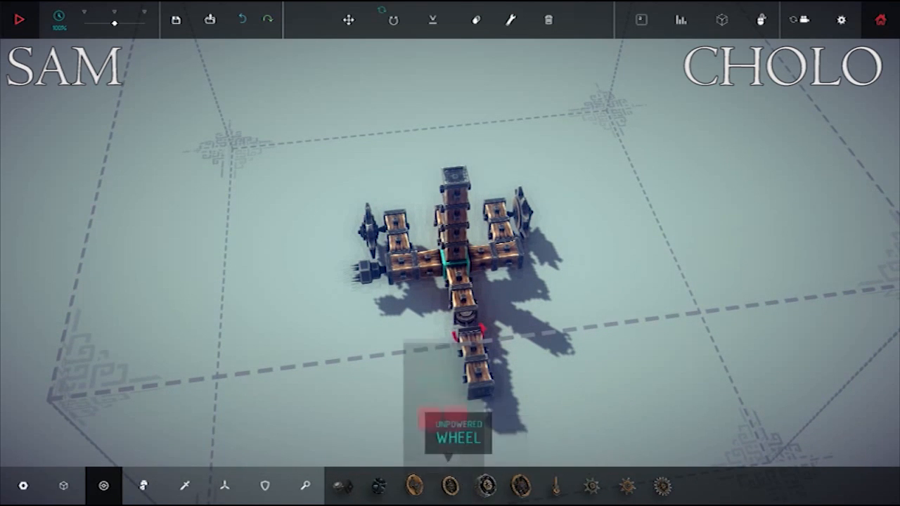
# Attach a steering hinge and short wooden beam to the rear, tipped with wheels.
pyautogui.click(415, 485)
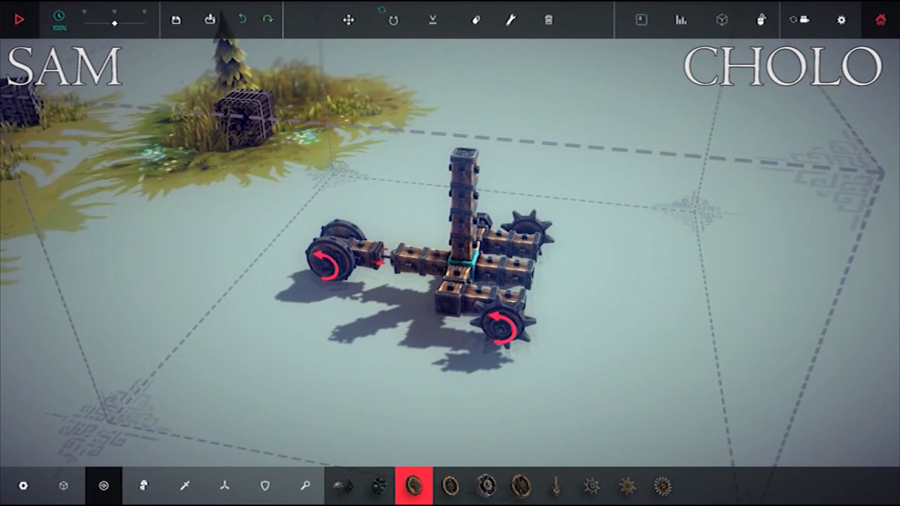
pyautogui.moveTo(433, 20)
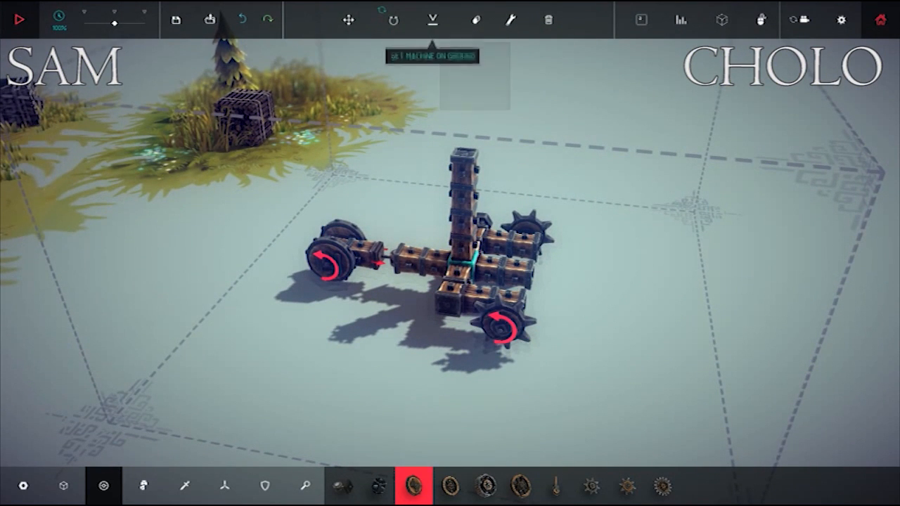
pyautogui.moveTo(393, 19)
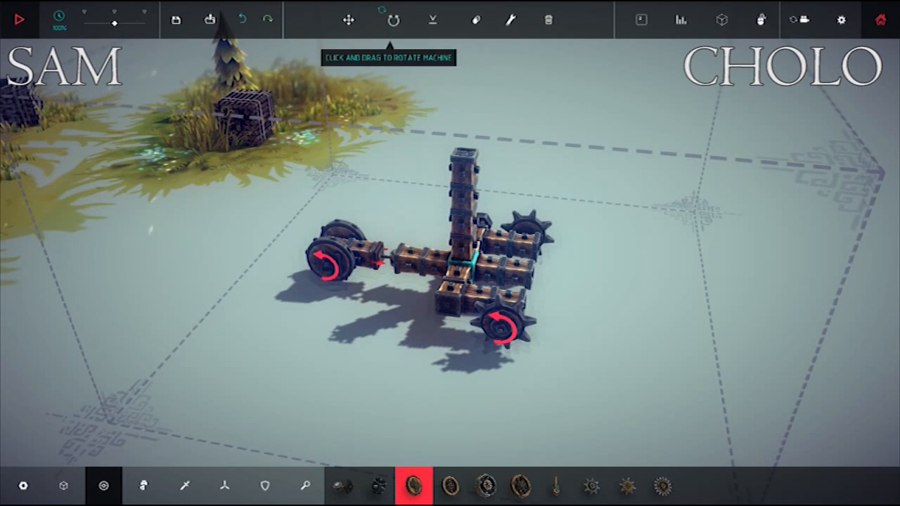
# Place large unpowered wheels so the cart rolls on four wheels.
pyautogui.click(476, 20)
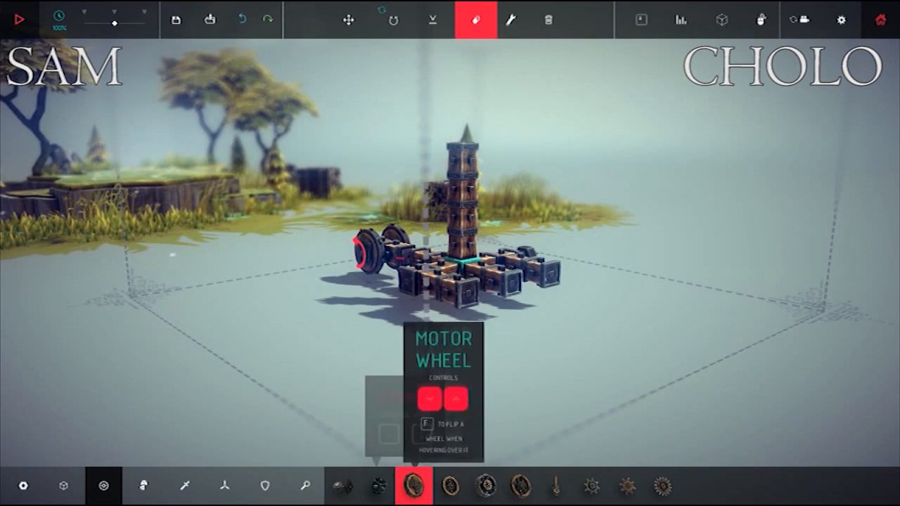
pyautogui.click(450, 486)
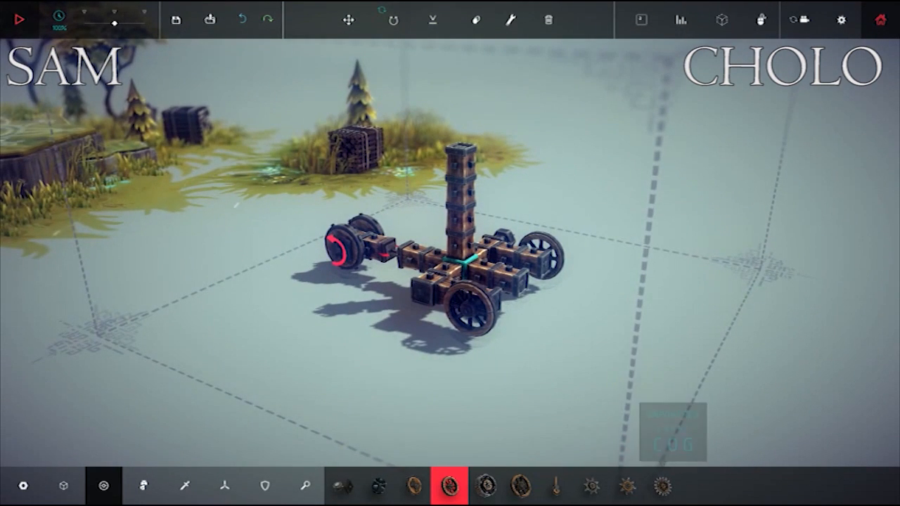
pyautogui.click(305, 486)
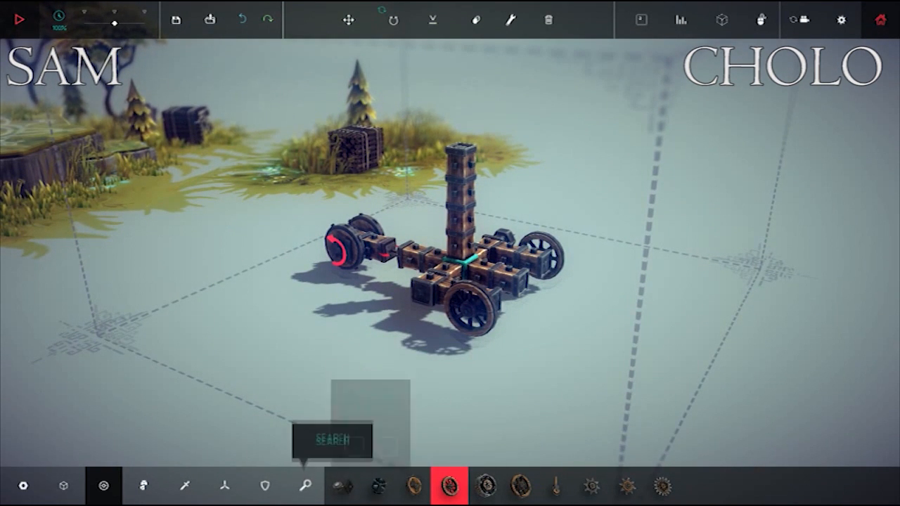
# Check the Mechanical parts and start a test run of the cart.
pyautogui.click(225, 486)
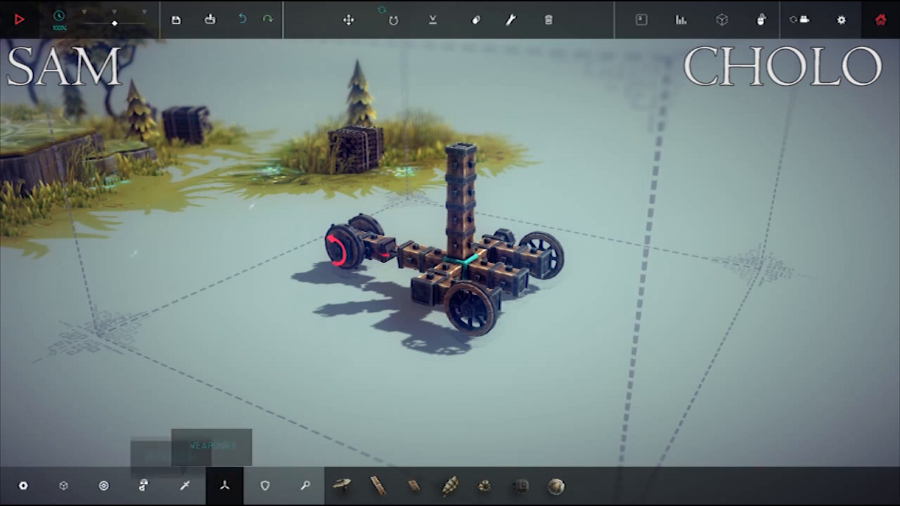
pyautogui.click(145, 486)
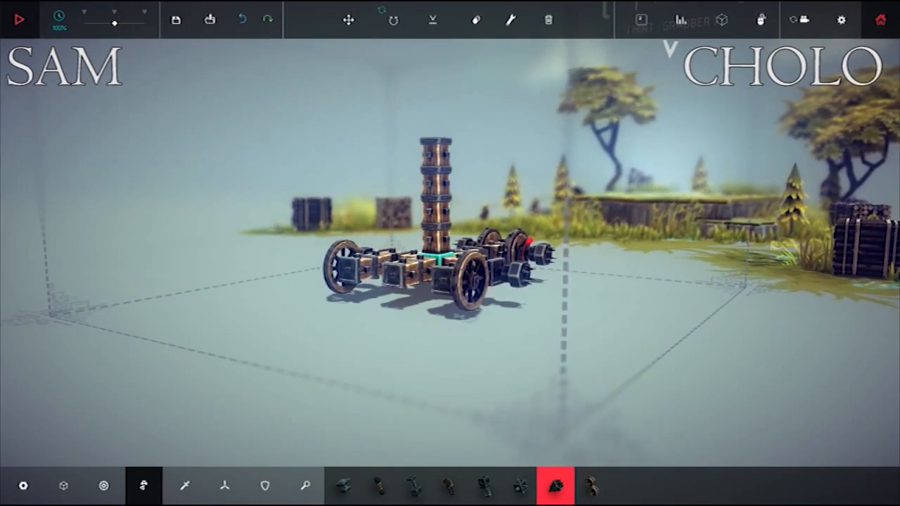
pyautogui.click(18, 19)
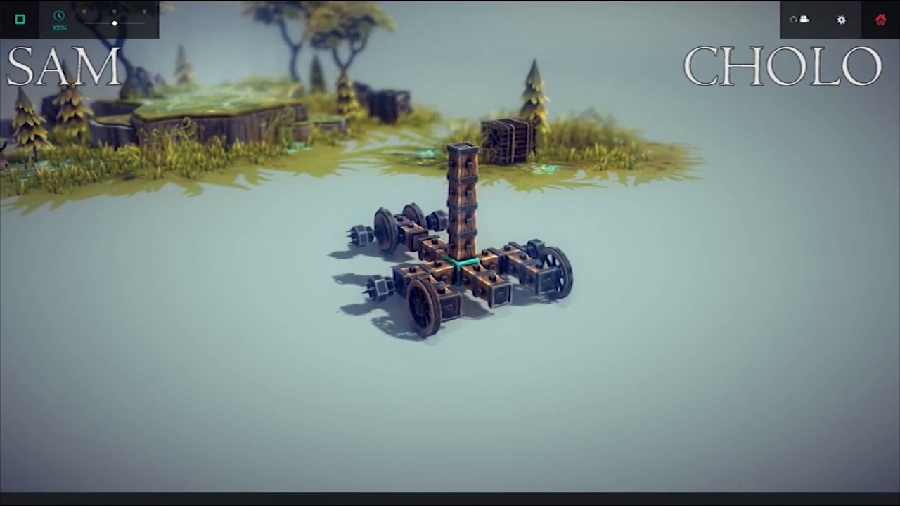